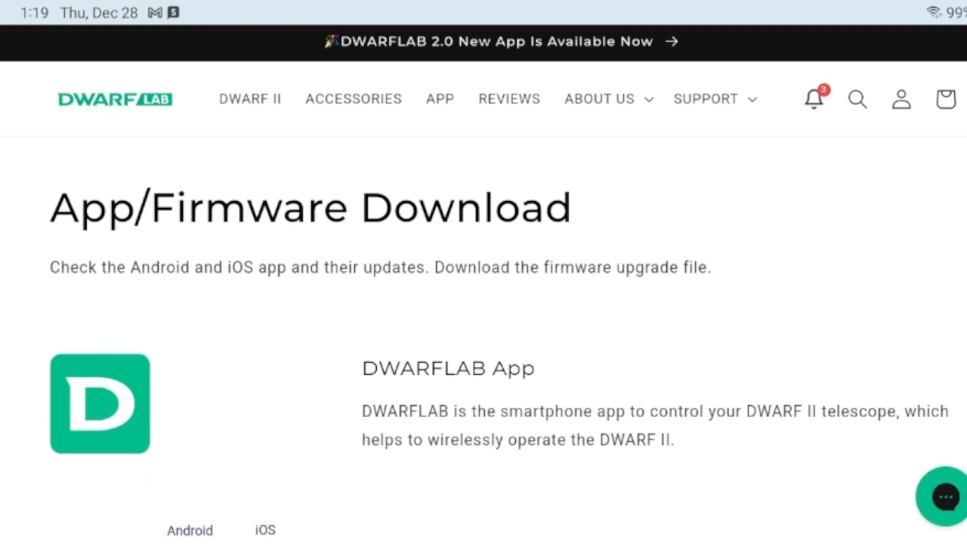
Scroll the download page to the Android V2.0.0 details, links and update contents.
scroll(down, 3)
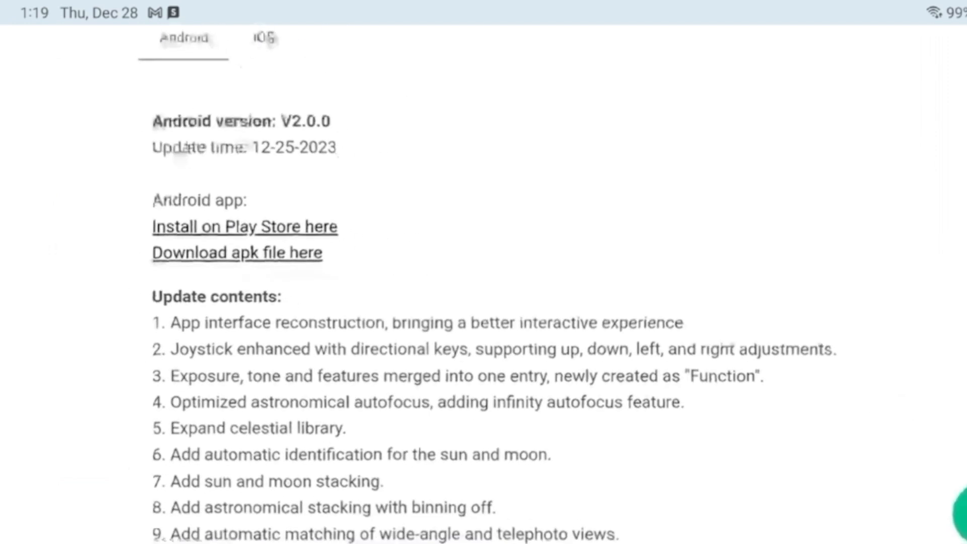
scroll(down, 3)
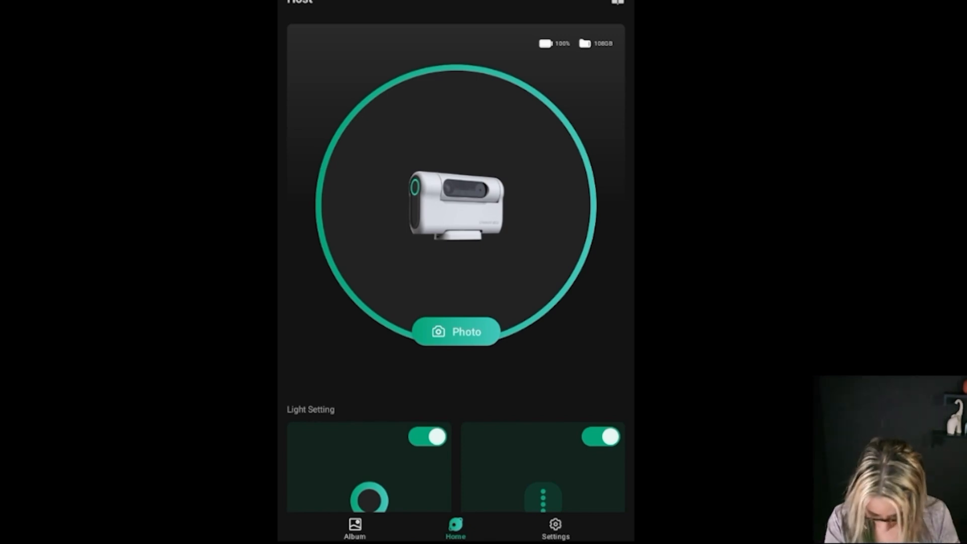
Switch the left light off, the right light off then back on, and toggle the left light again.
click(426, 436)
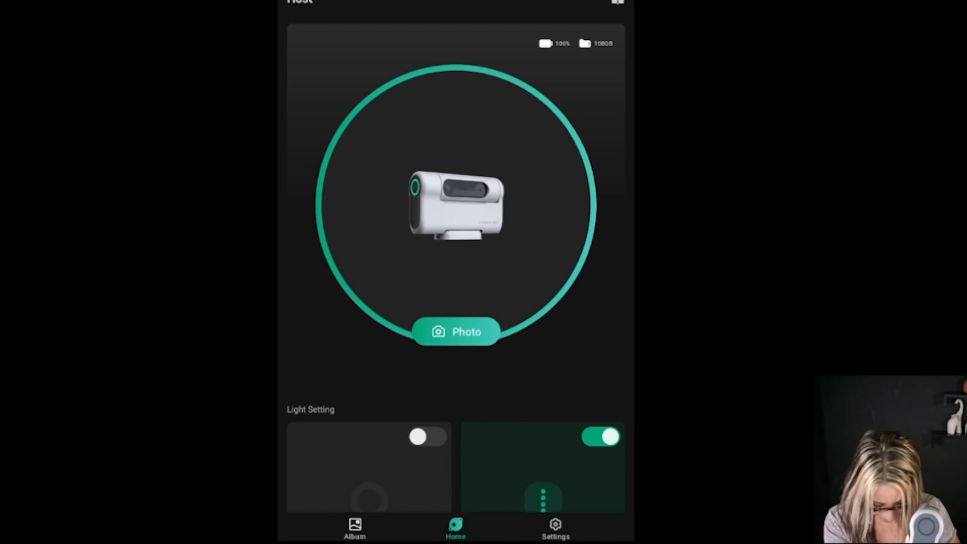
click(601, 436)
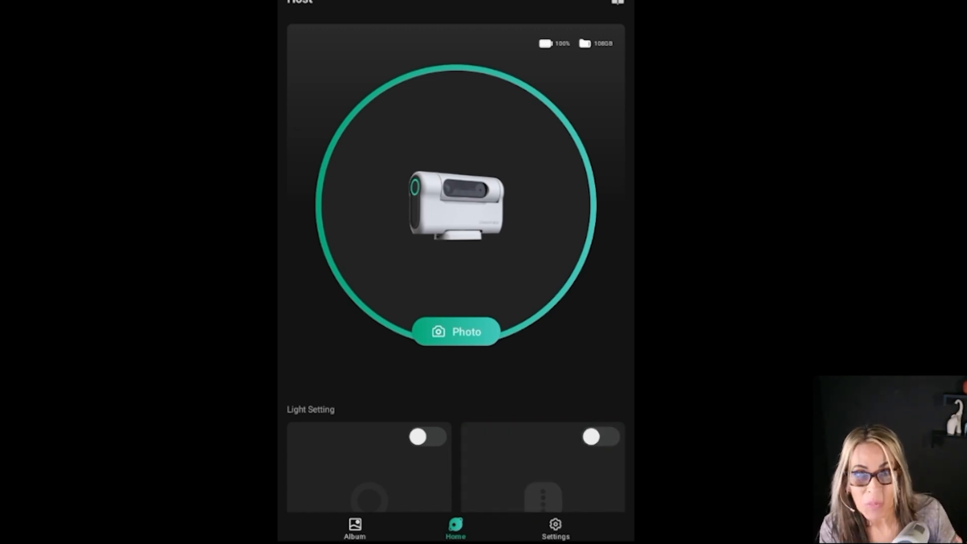
click(601, 436)
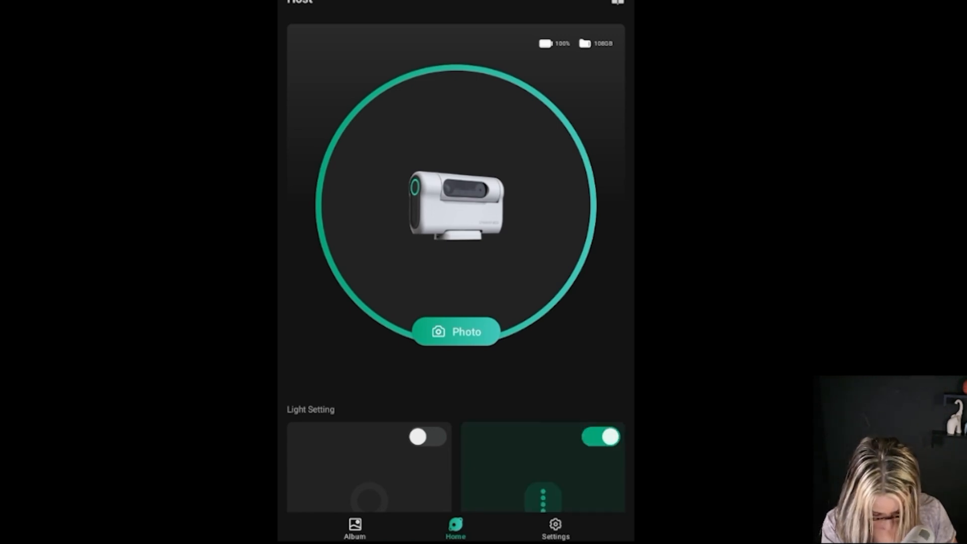
click(427, 437)
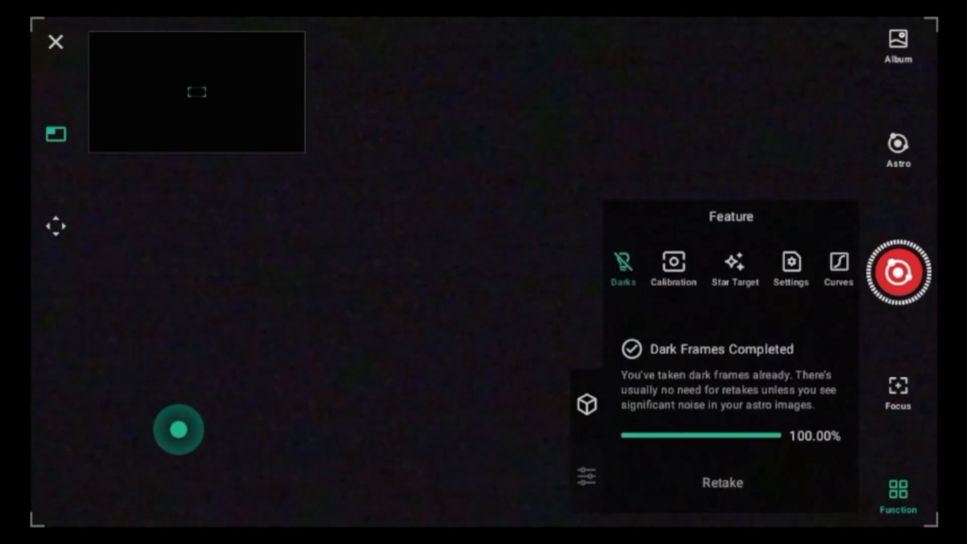
Show the Darks feature reporting dark frames completed at 100%.
click(674, 263)
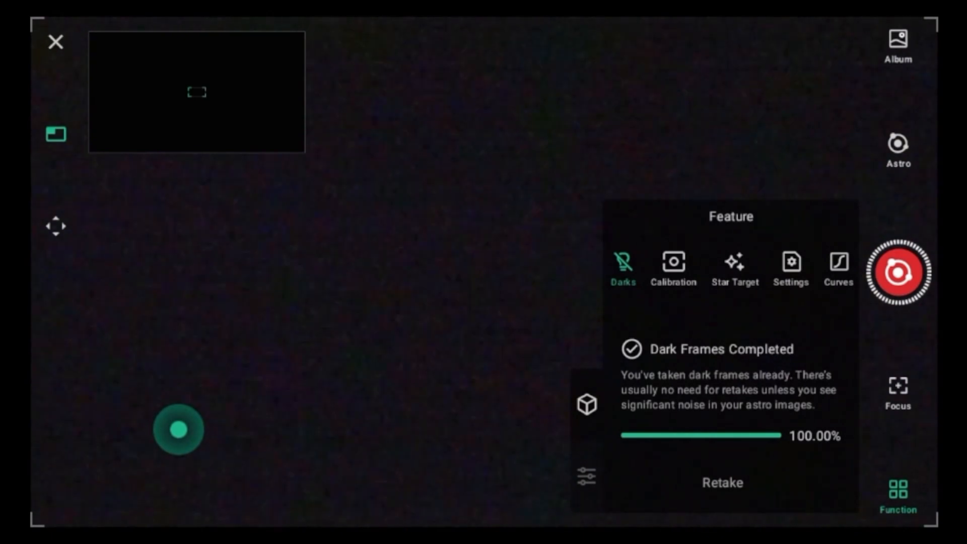
Bring up the Astro target list with Moon and Sun under Solar & Lunar.
click(674, 263)
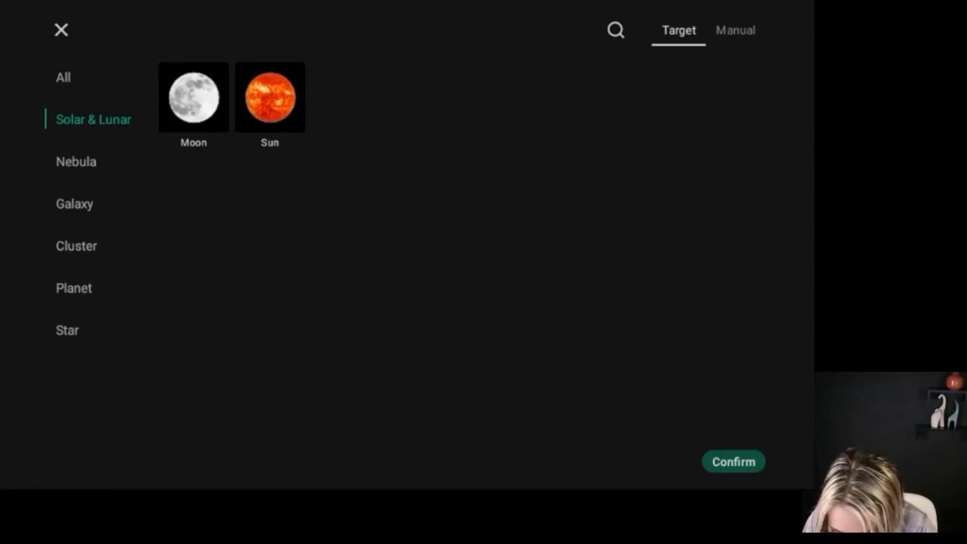
Browse the Nebula and Galaxy target categories.
click(74, 161)
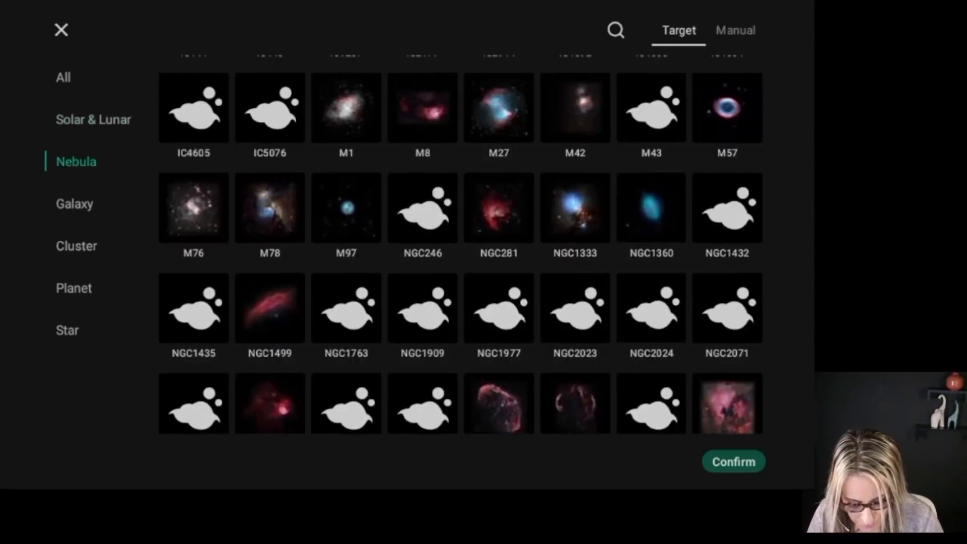
scroll(up, 3)
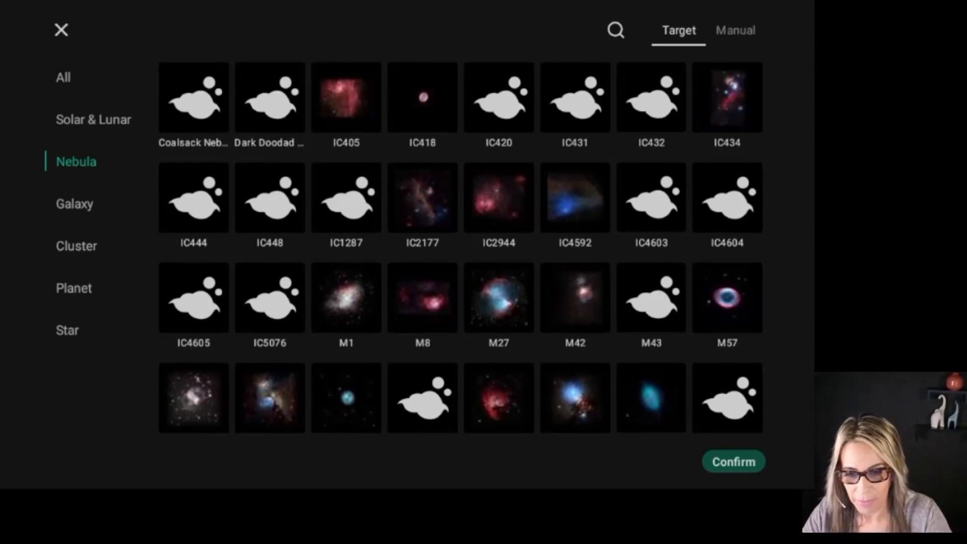
click(73, 203)
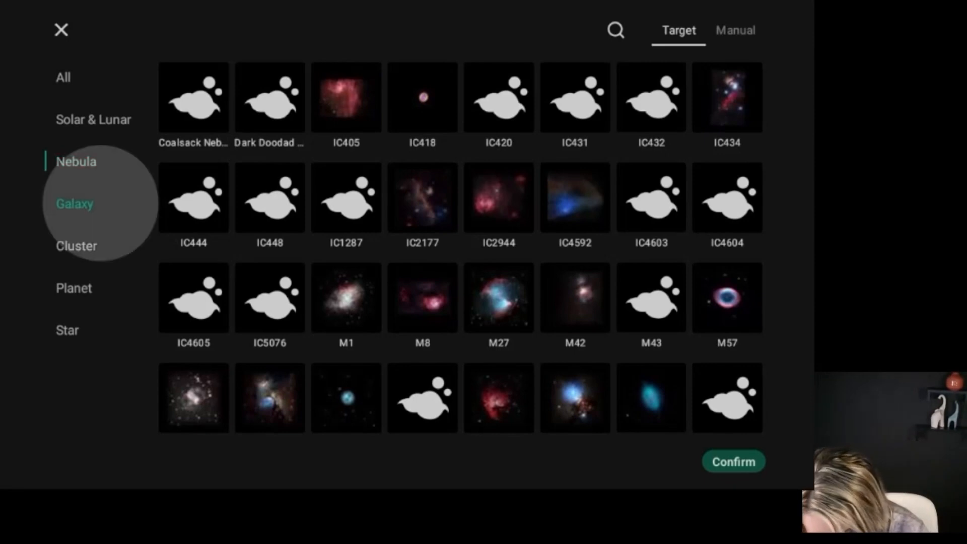
click(74, 203)
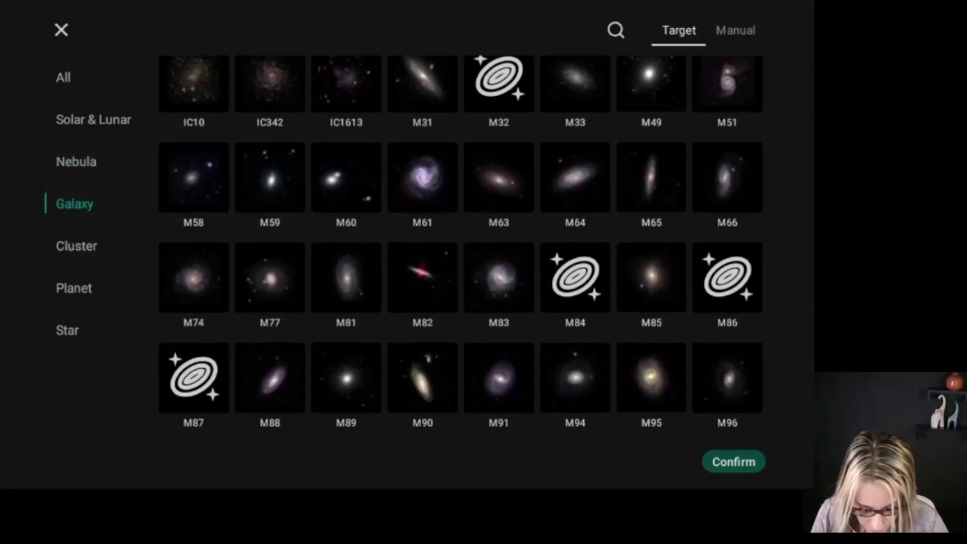
scroll(down, 3)
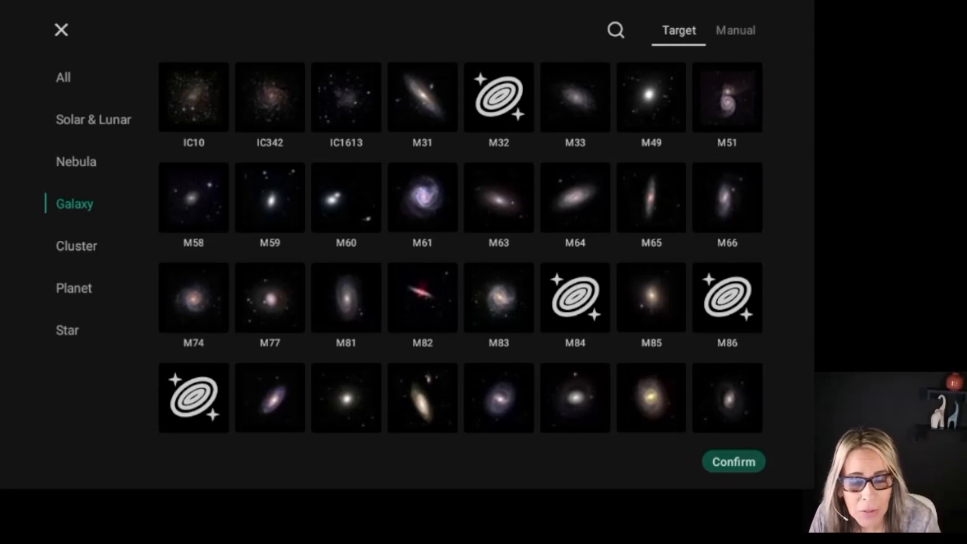
Browse the Cluster, Planet and Star categories, then switch to Manual coordinate entry at RA/Dec zero.
click(74, 246)
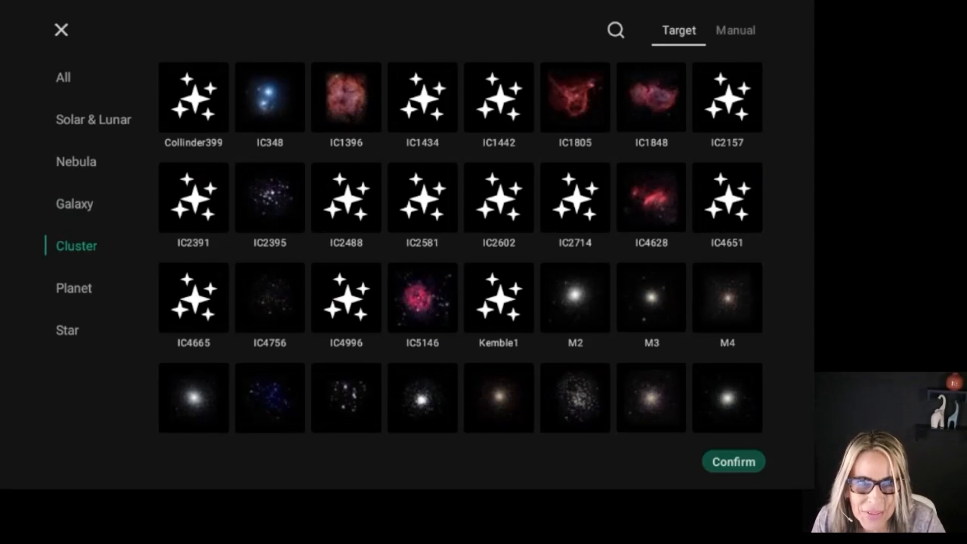
scroll(down, 3)
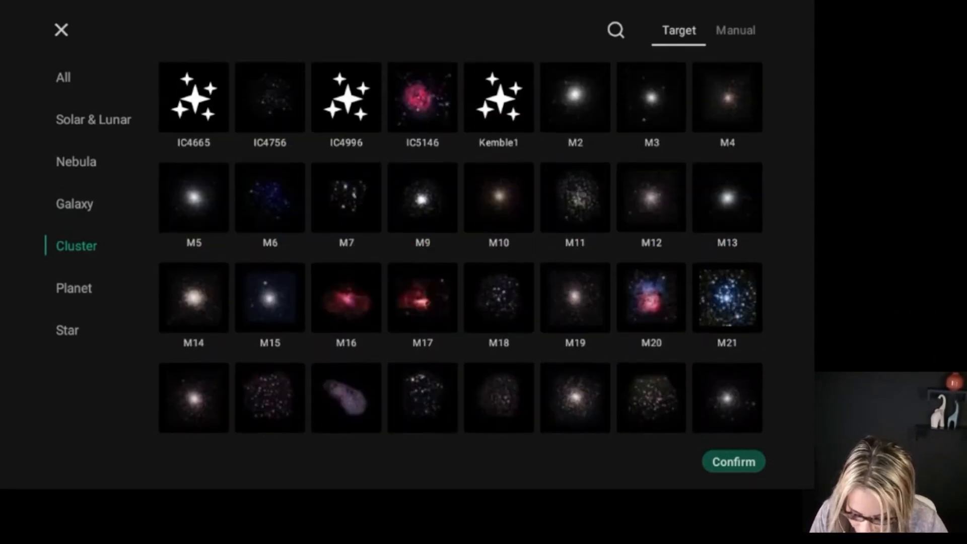
click(73, 288)
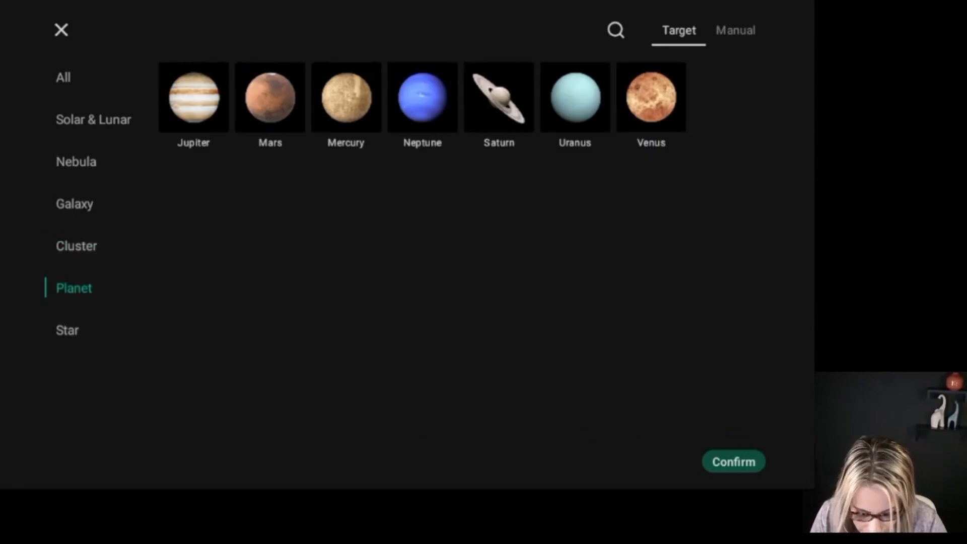
click(67, 329)
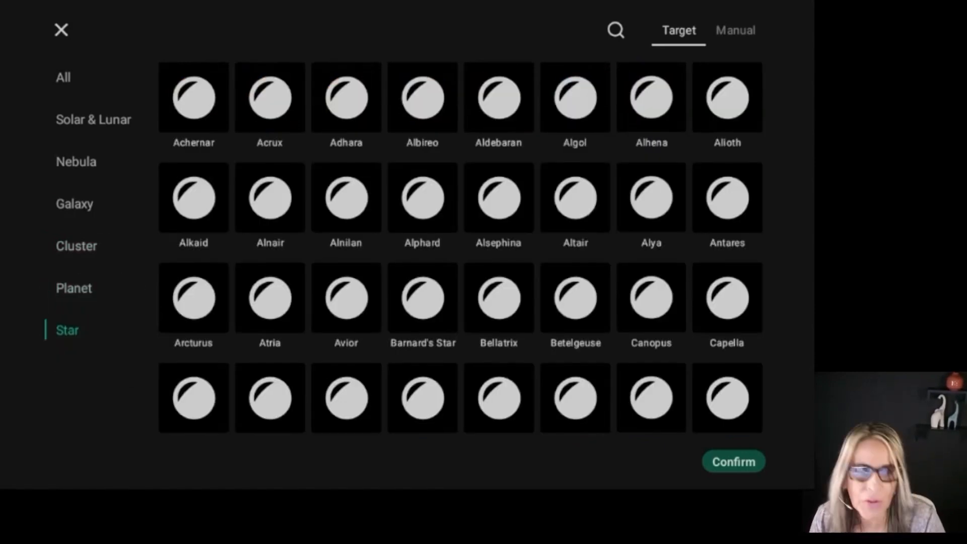
scroll(down, 3)
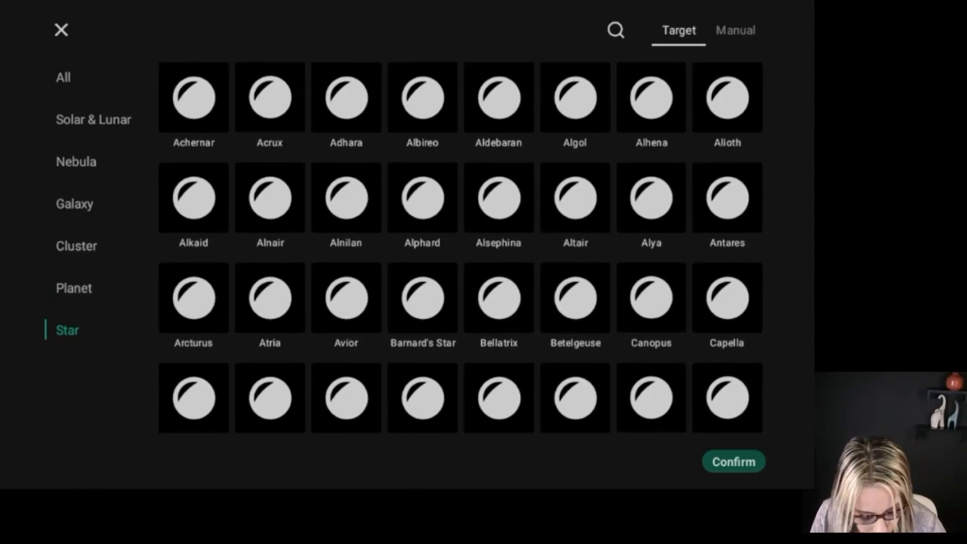
click(736, 30)
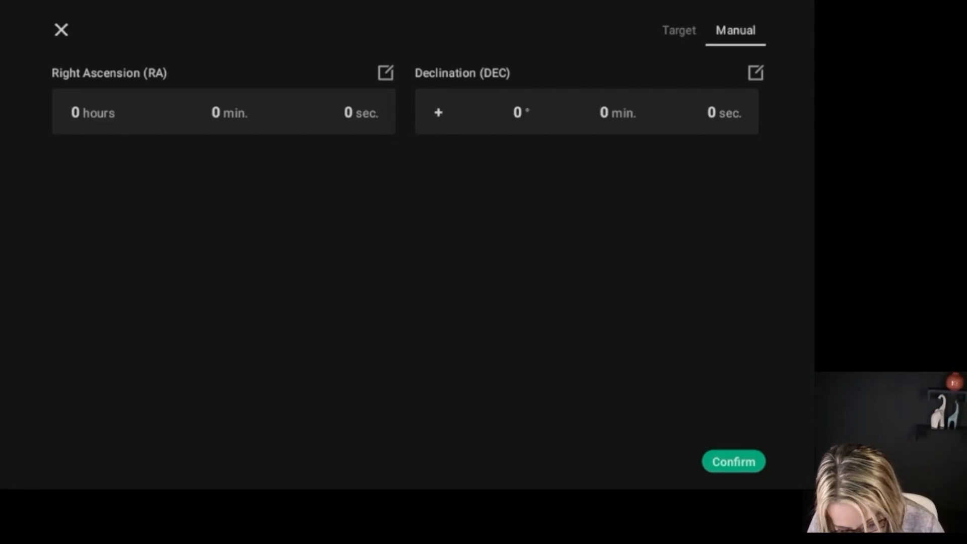
Close the target picker to return to the shooting view and its capture settings.
click(677, 31)
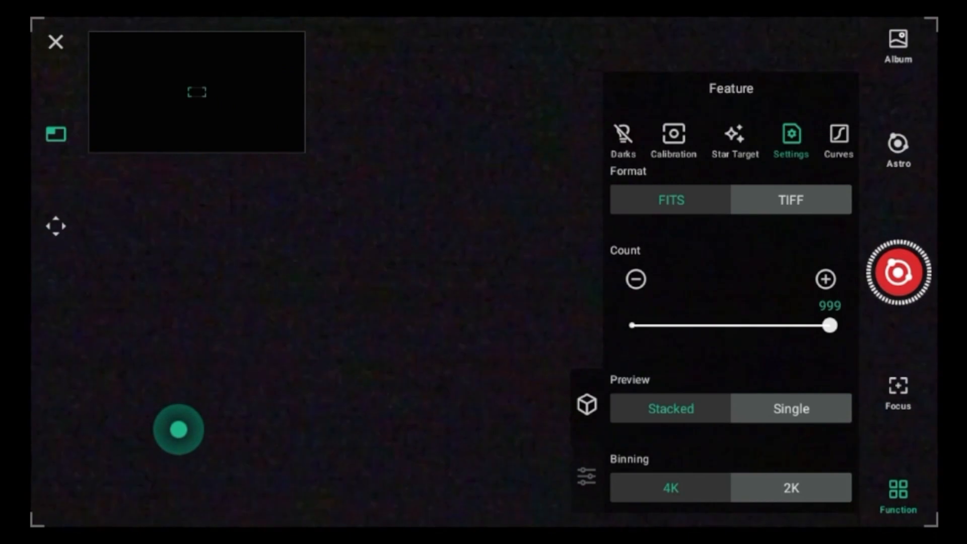
Reshape the RGB curve in Curves, then close the Feature panel over the live view.
click(838, 137)
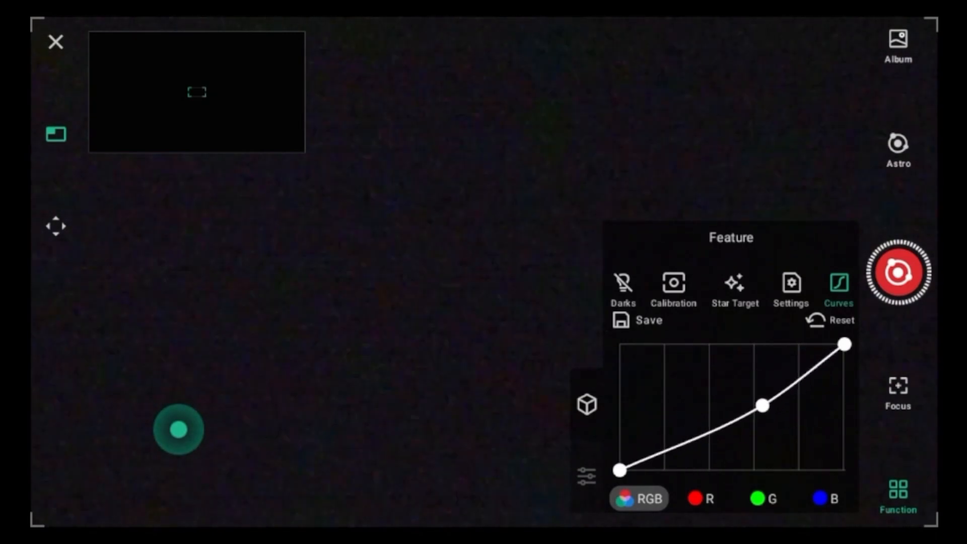
drag(762, 405, 758, 391)
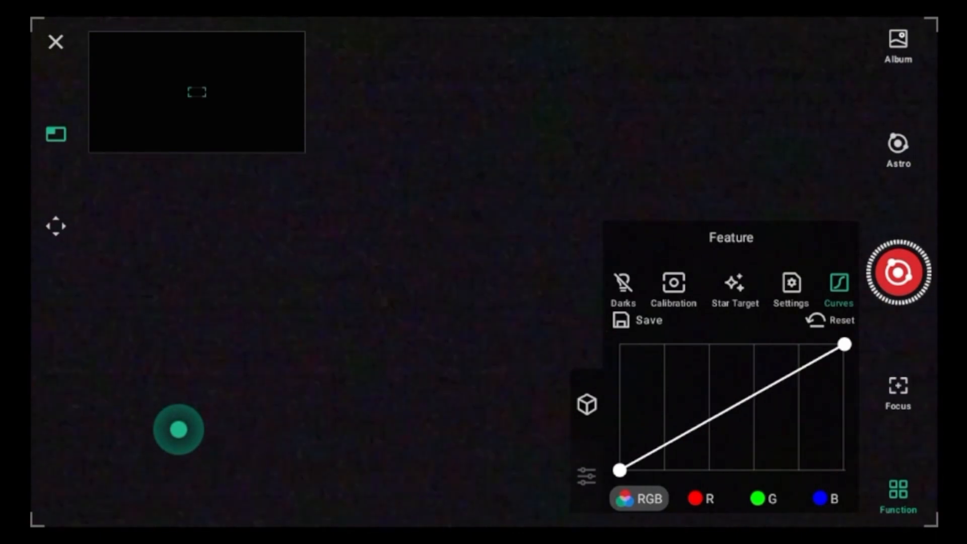
click(899, 38)
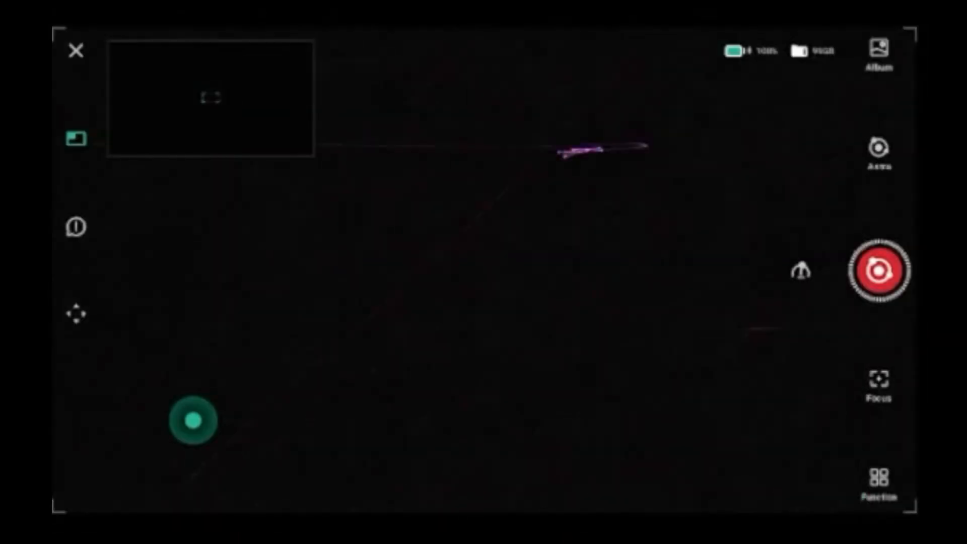
Start the record capture of M45 and acknowledge the GoTo Success dialog.
click(878, 269)
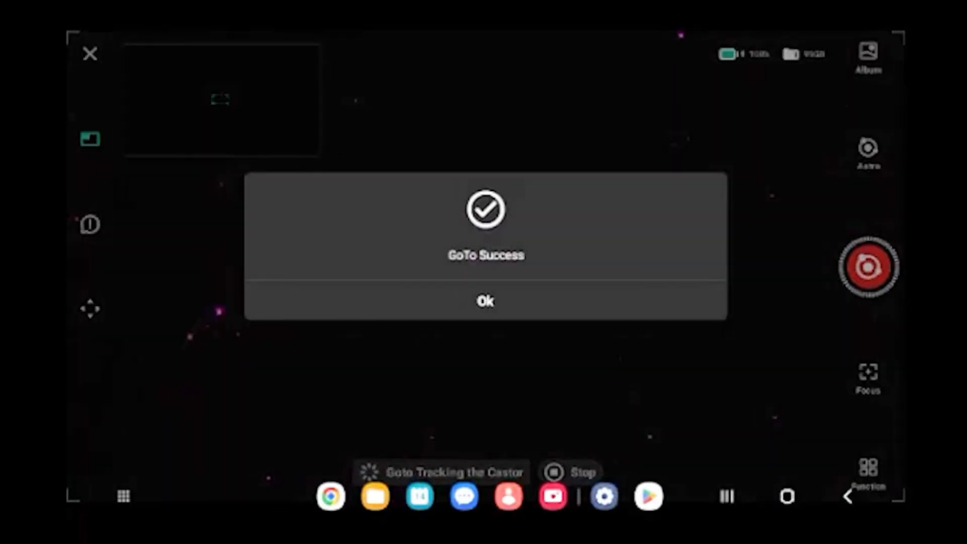
click(486, 301)
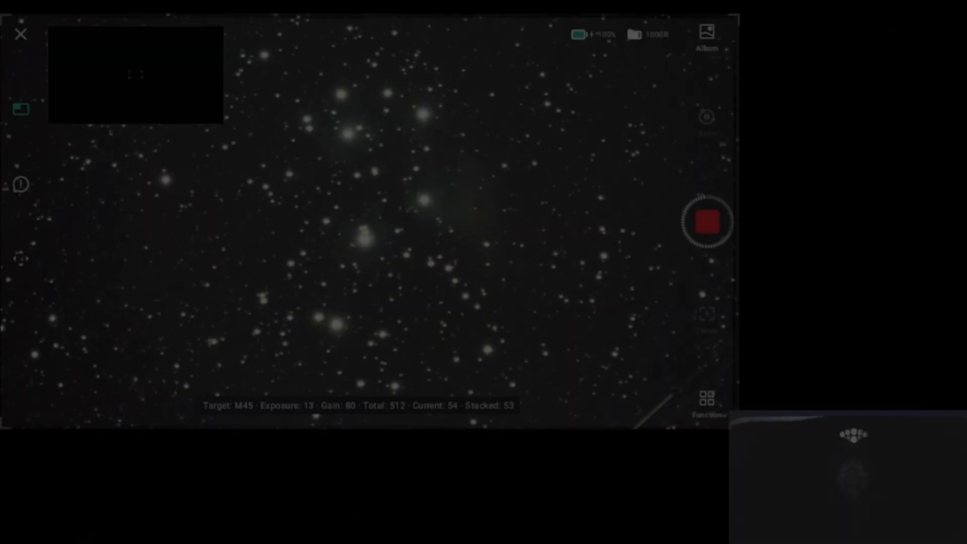